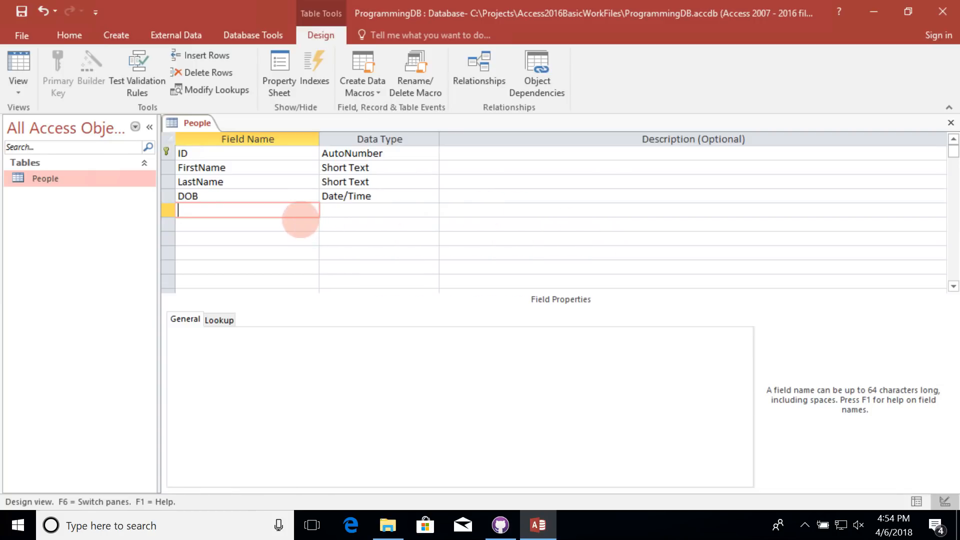
Begin naming a new Salary field in the People table design
{"action": "type", "text": "Salary"}
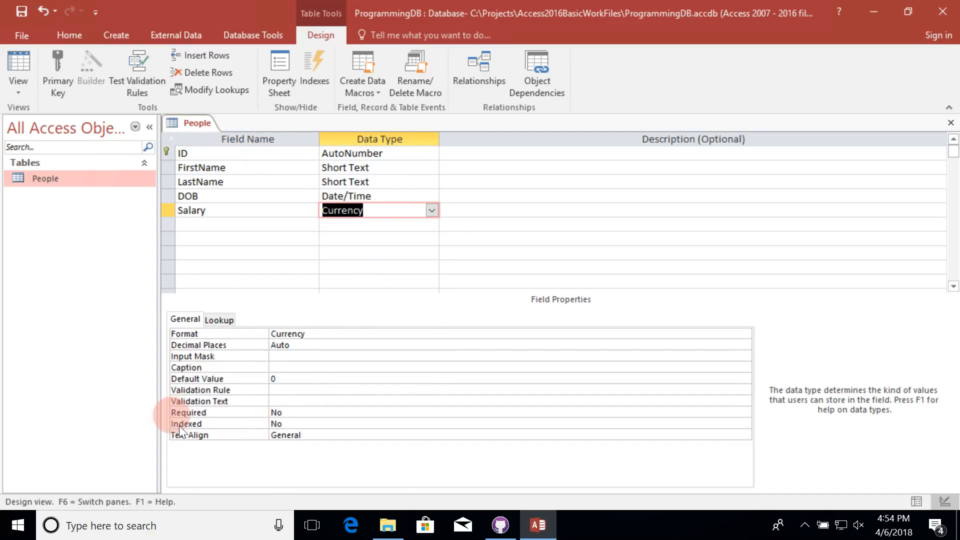
{"action": "mouse_move", "coordinate": [260, 300]}
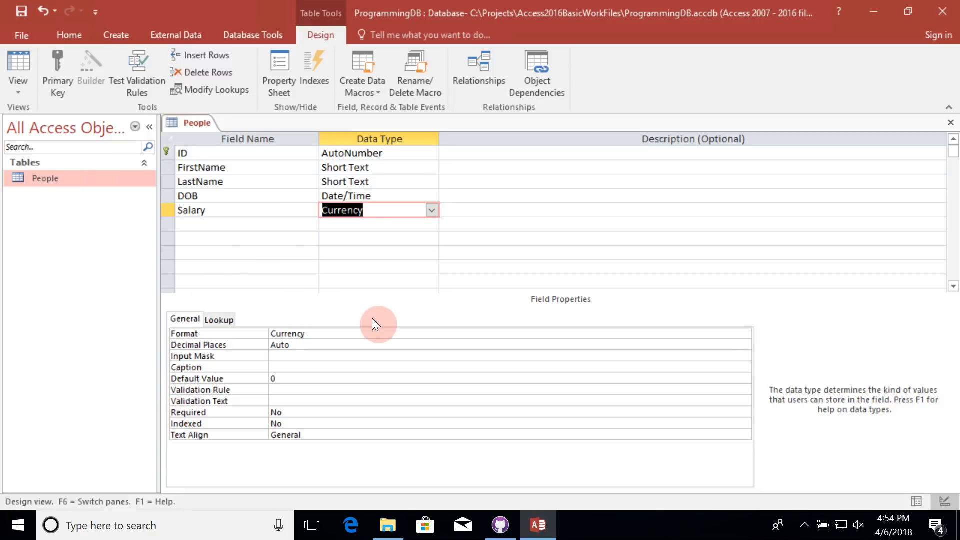
{"action": "mouse_move", "coordinate": [366, 317]}
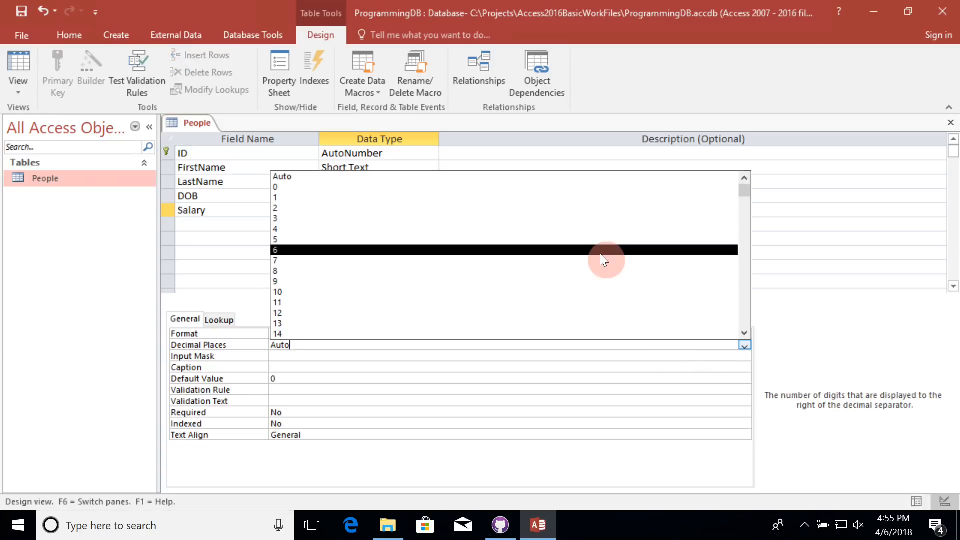
{"action": "mouse_move", "coordinate": [572, 334]}
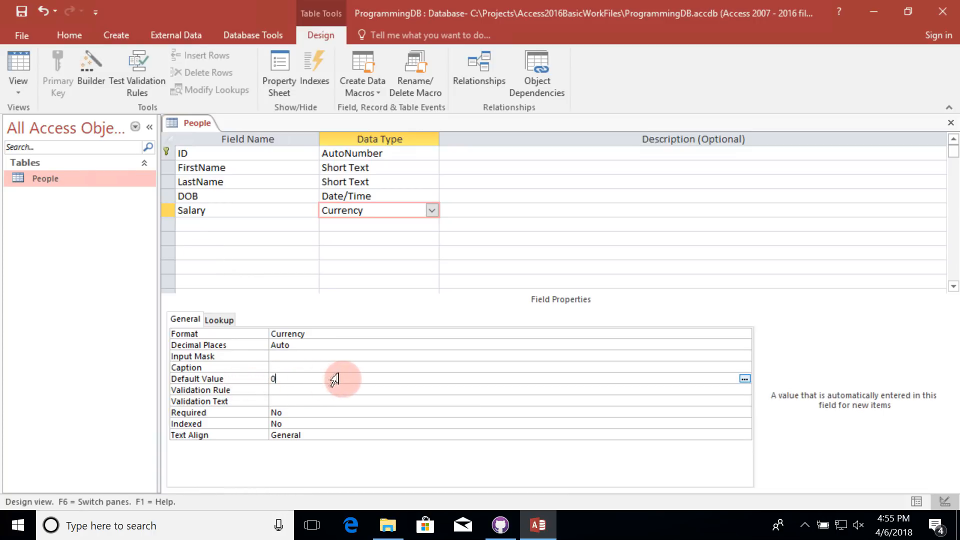
Enter 50000 as the Salary field's Default Value
{"action": "type", "text": "50000"}
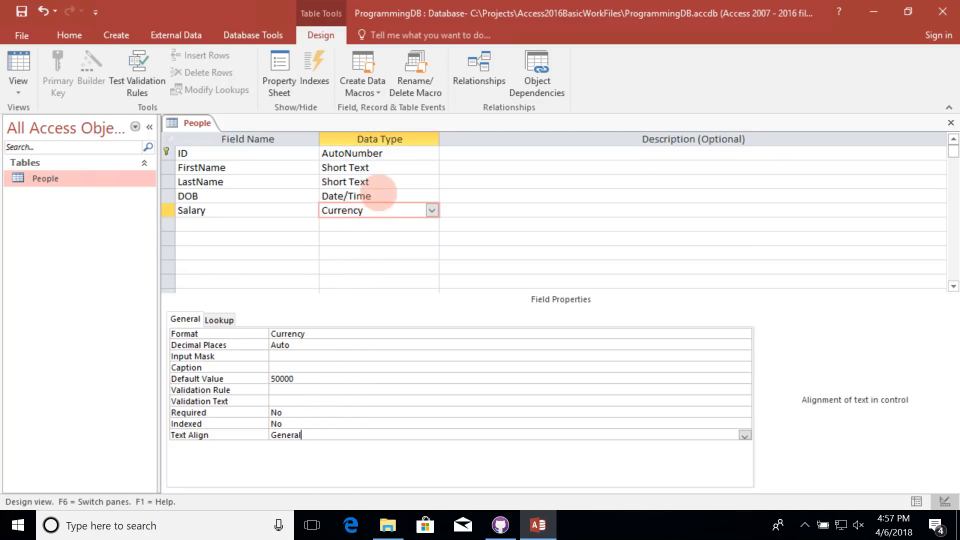
{"action": "left_click", "coordinate": [378, 167]}
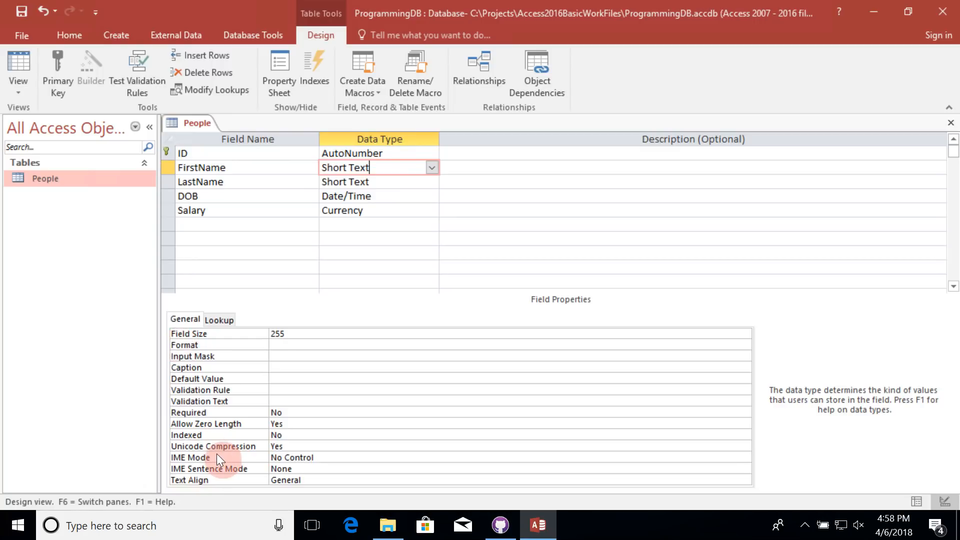
{"action": "mouse_move", "coordinate": [294, 376]}
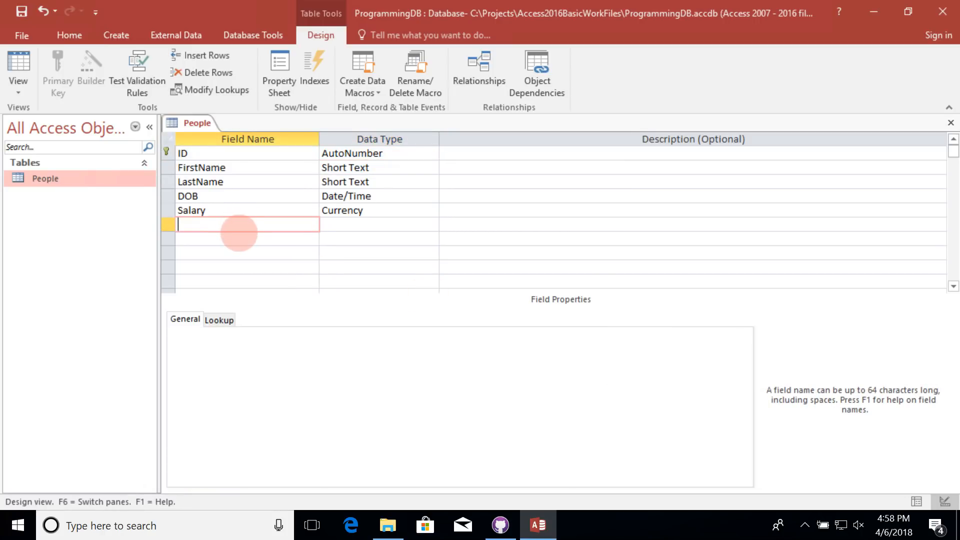
Add an Attachment-type Picture field, then name the next field Active
{"action": "type", "text": "Pic"}
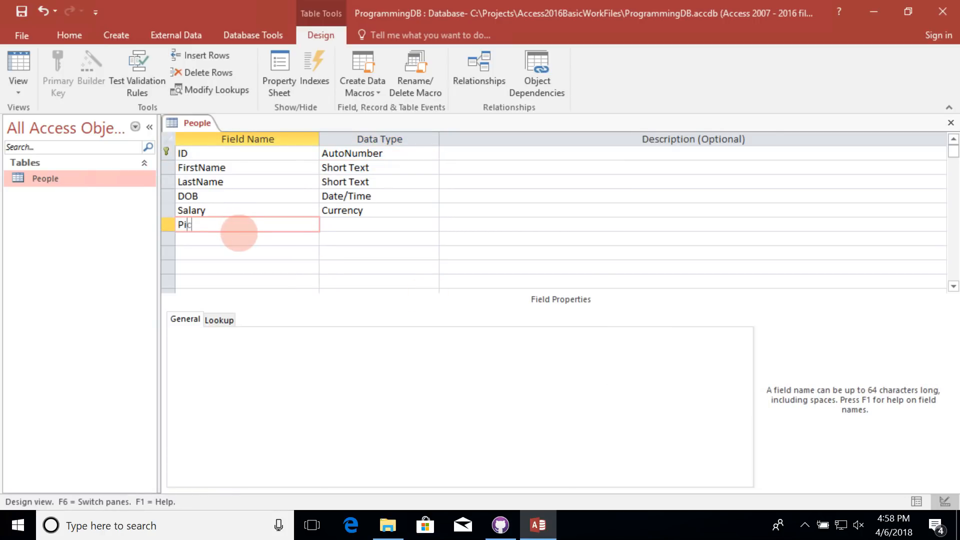
{"action": "type", "text": "ture"}
{"action": "left_click", "coordinate": [379, 225]}
{"action": "type", "text": "Attachment"}
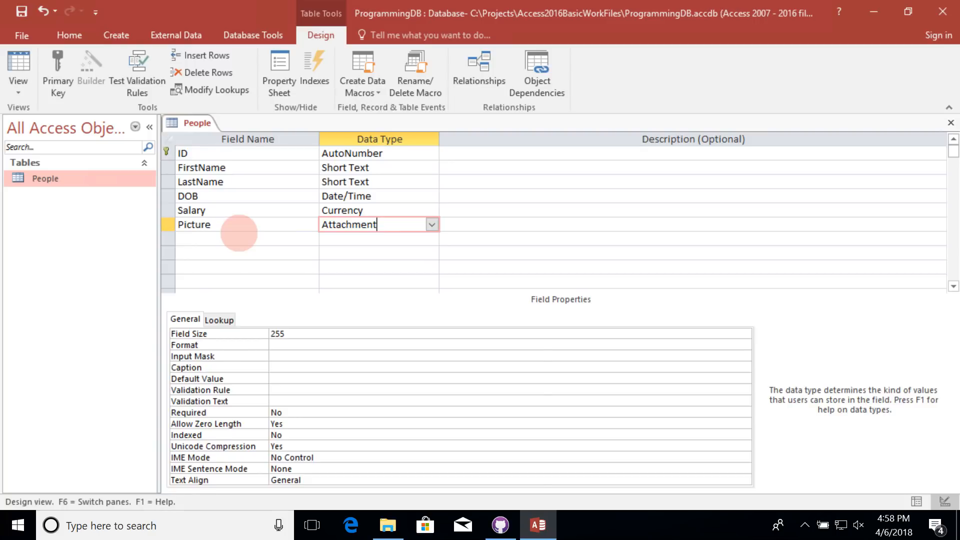
{"action": "left_click", "coordinate": [692, 224]}
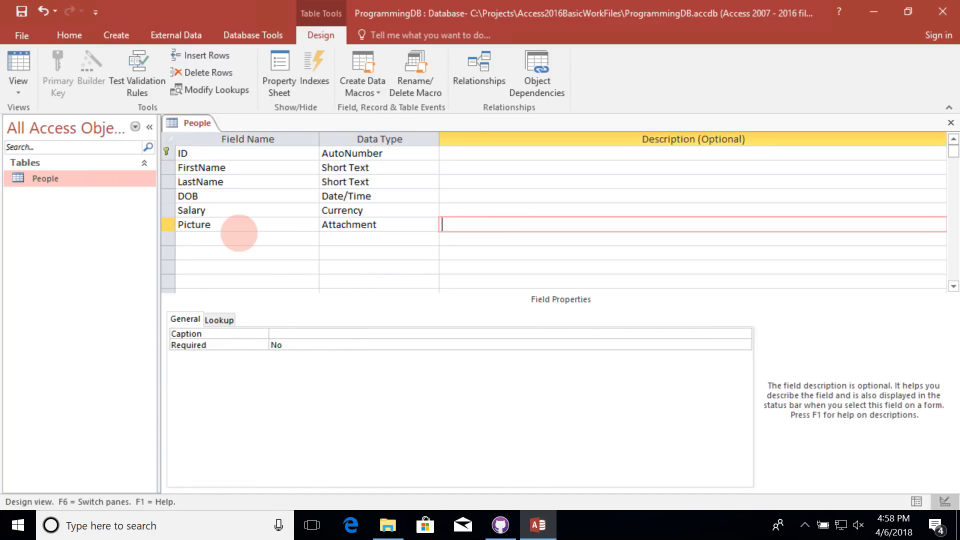
{"action": "mouse_move", "coordinate": [231, 243]}
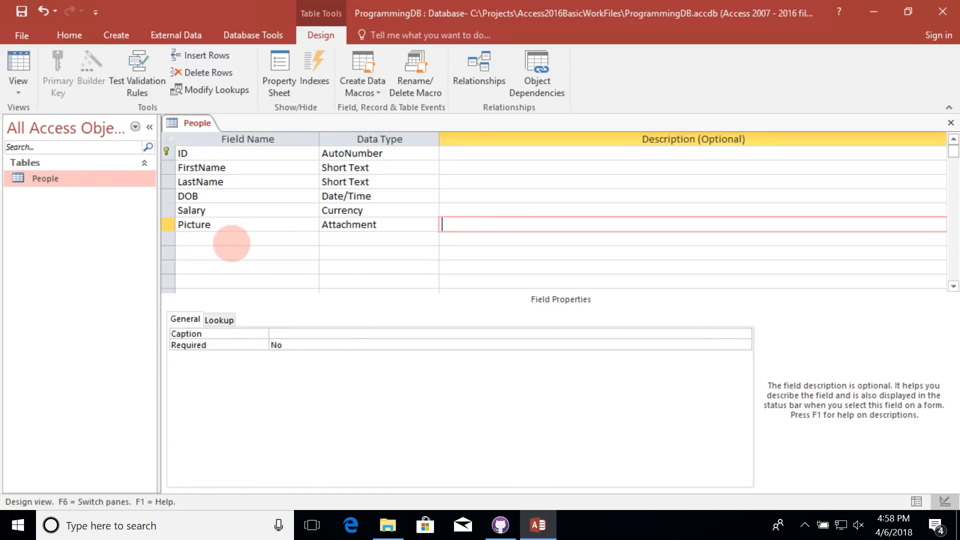
{"action": "type", "text": "Active"}
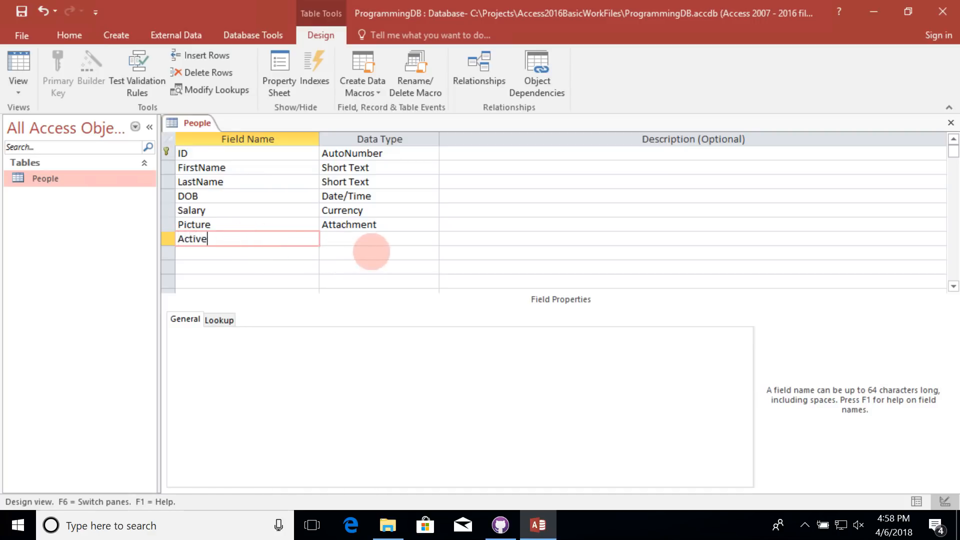
Set Active to Yes/No data type with a default value of Yes
{"action": "left_click", "coordinate": [432, 239]}
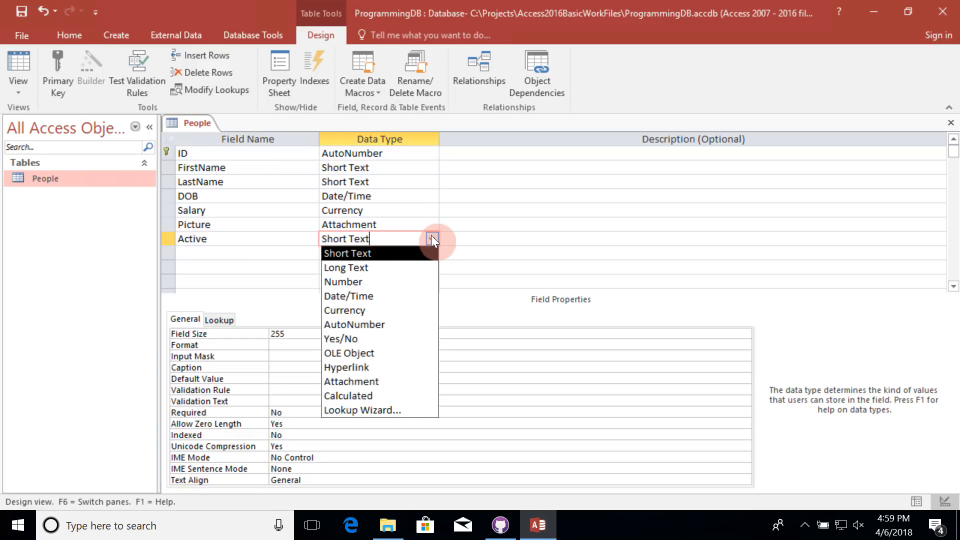
{"action": "left_click", "coordinate": [339, 338]}
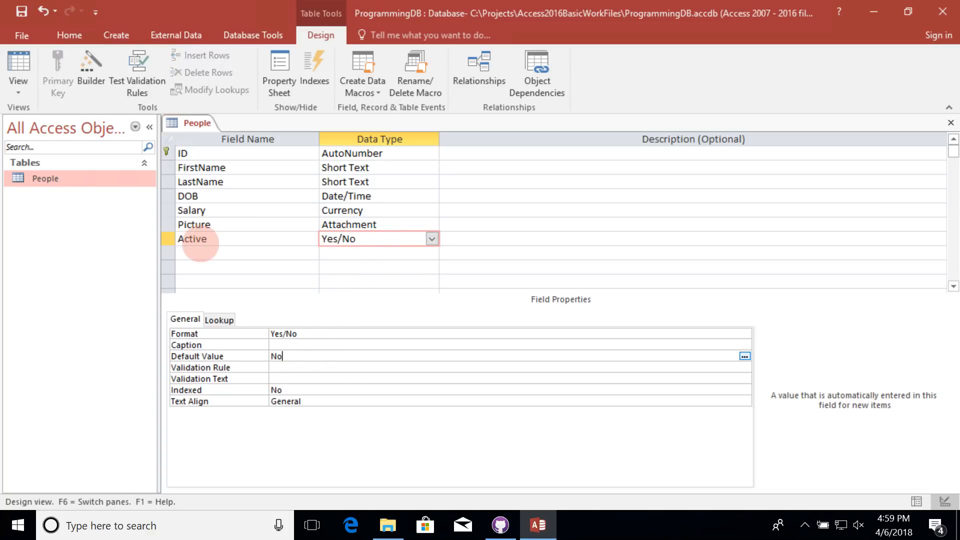
{"action": "key", "text": "Backspace"}
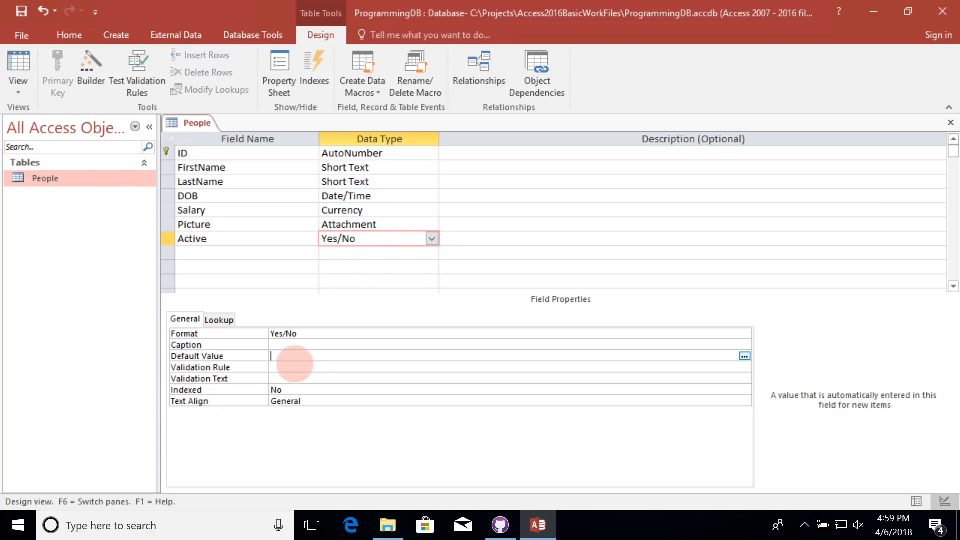
{"action": "type", "text": "yes"}
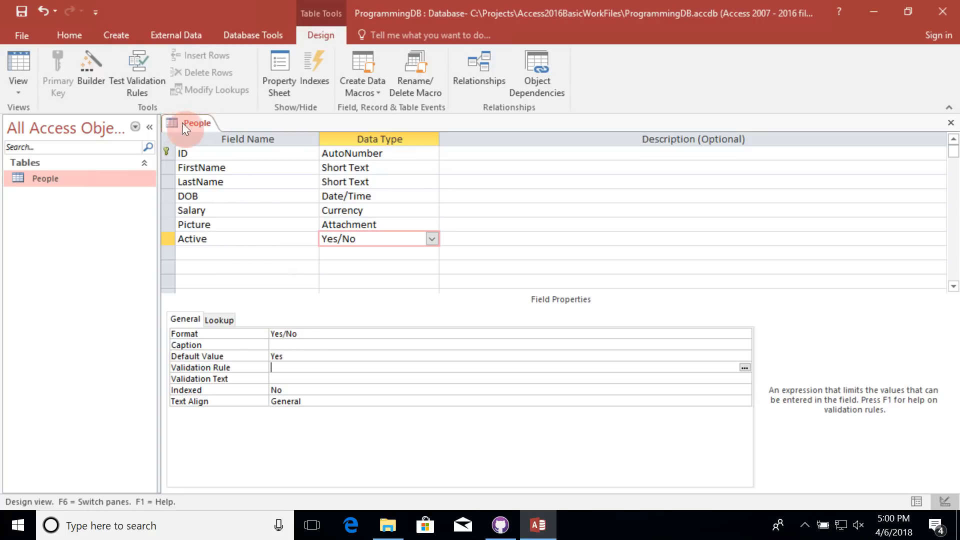
Save the People table design and switch it to Datasheet View
{"action": "right_click", "coordinate": [195, 122]}
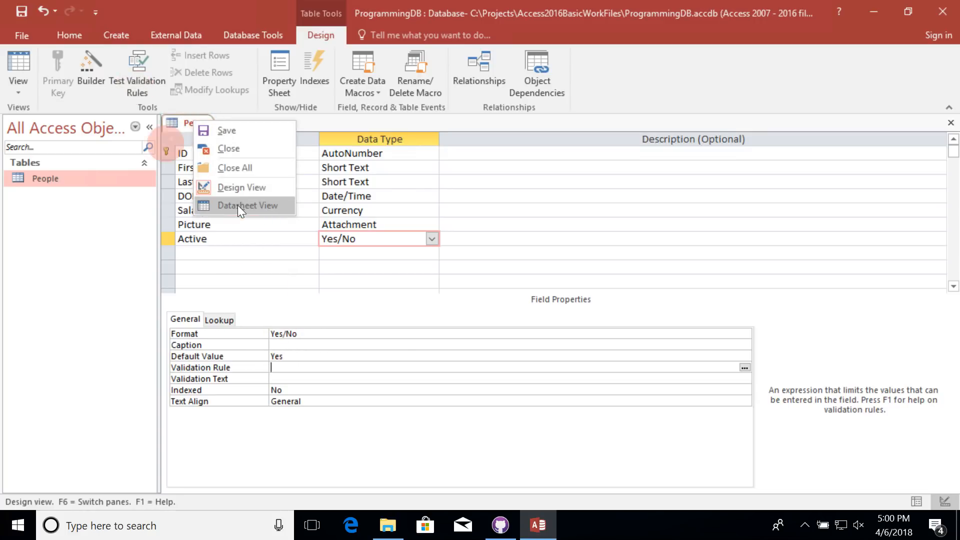
{"action": "left_click", "coordinate": [246, 205]}
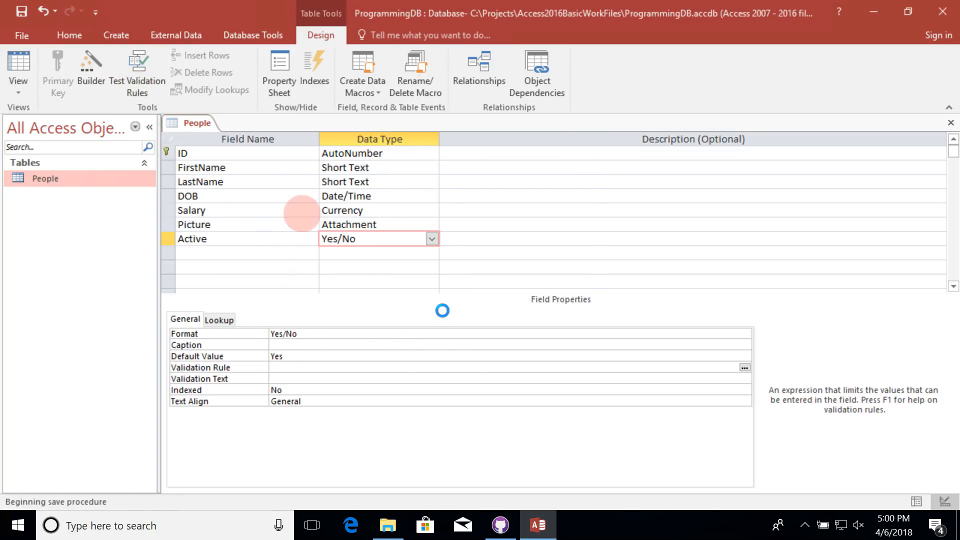
{"action": "left_click", "coordinate": [18, 67]}
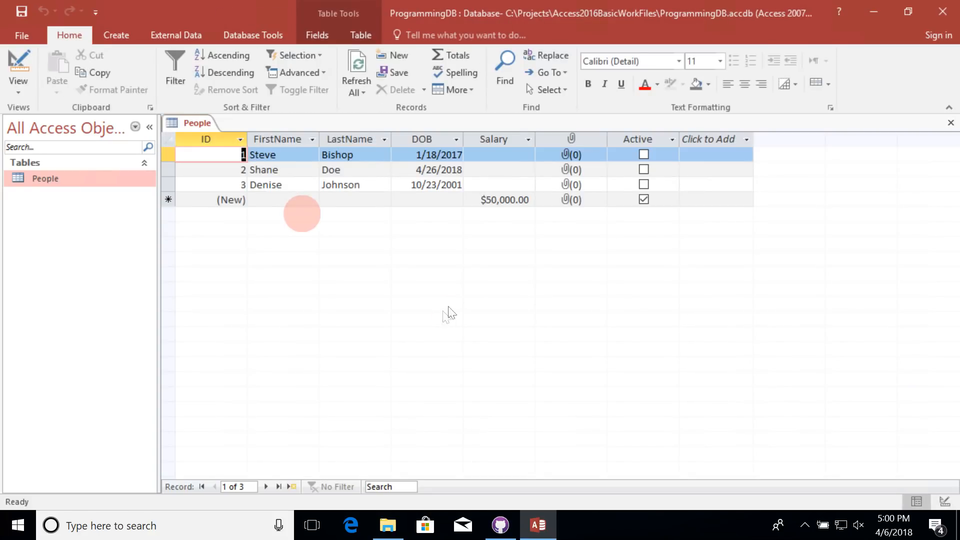
{"action": "left_click", "coordinate": [497, 154]}
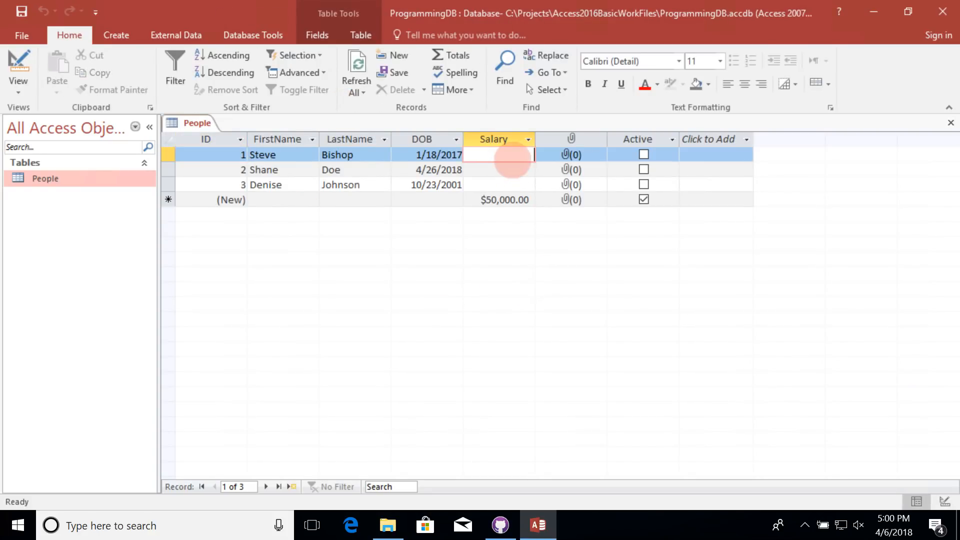
{"action": "type", "text": ",000.00"}
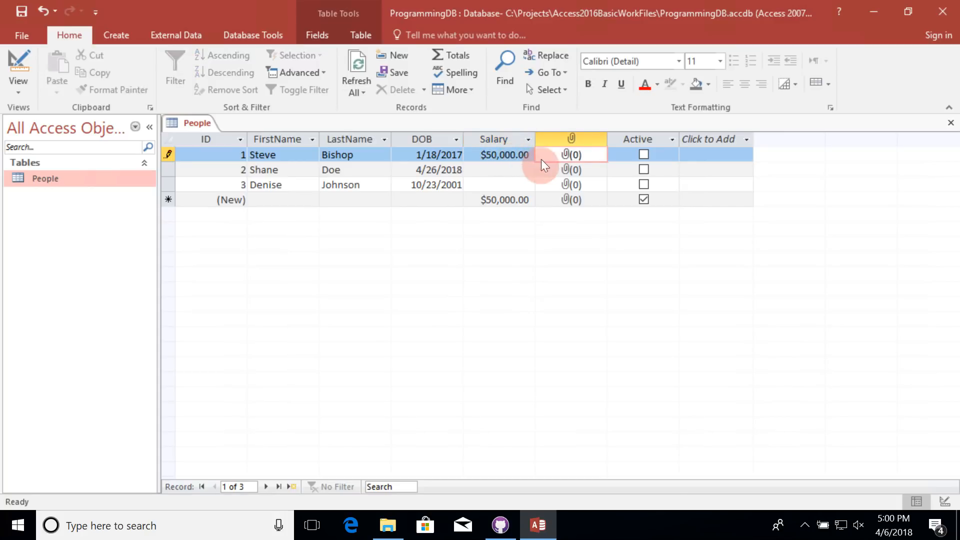
{"action": "left_click", "coordinate": [571, 154]}
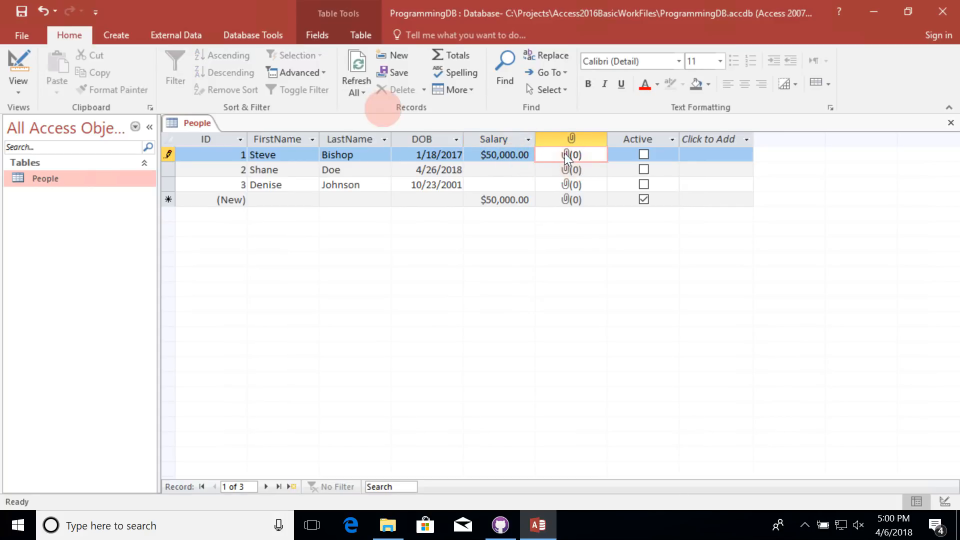
Attach the Steve Pointing At Camera photo from Pictures to record 1's Picture field
{"action": "double_click", "coordinate": [571, 154]}
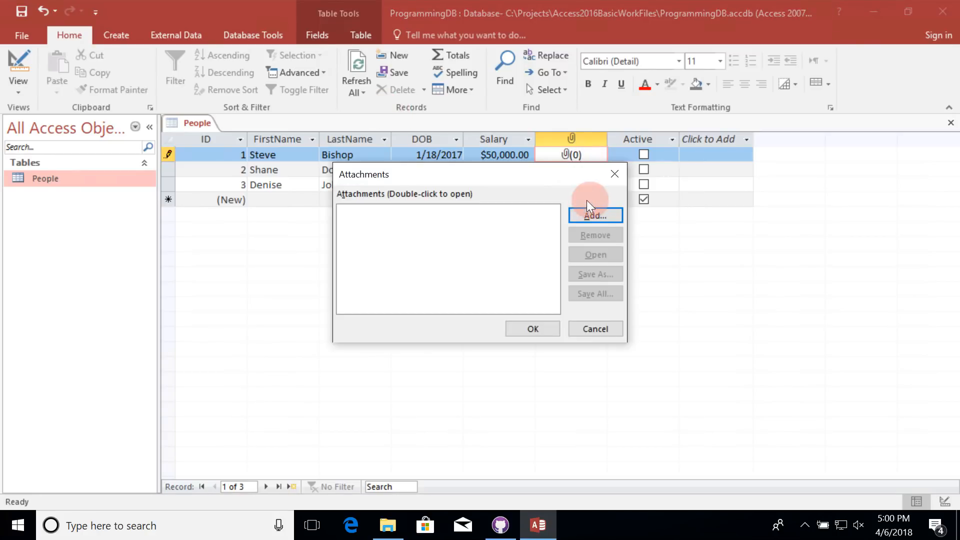
{"action": "left_click", "coordinate": [594, 215]}
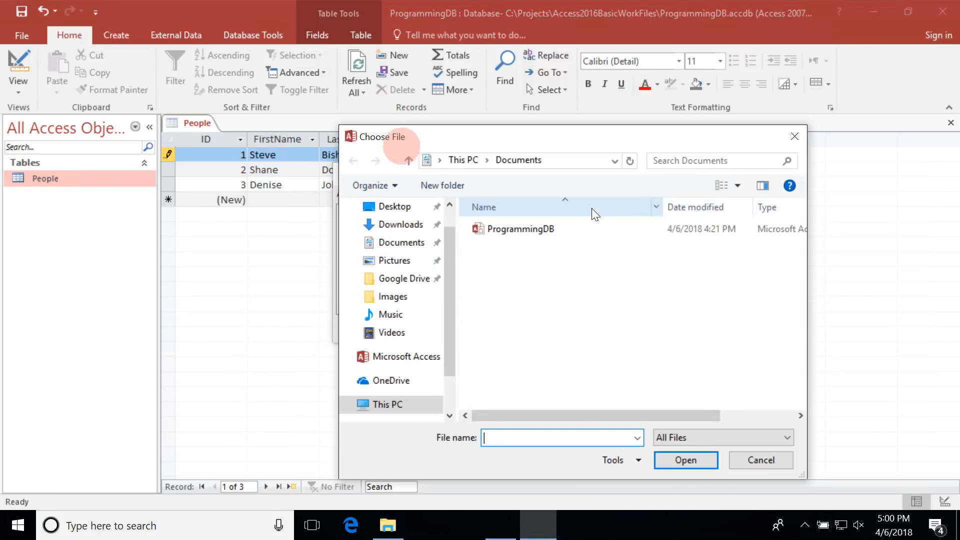
{"action": "left_click", "coordinate": [396, 260]}
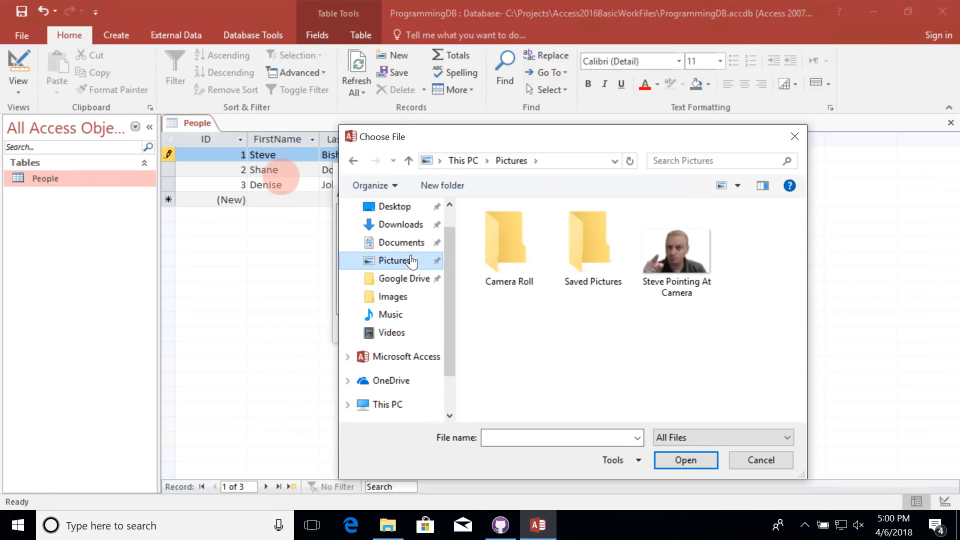
{"action": "left_click", "coordinate": [676, 248]}
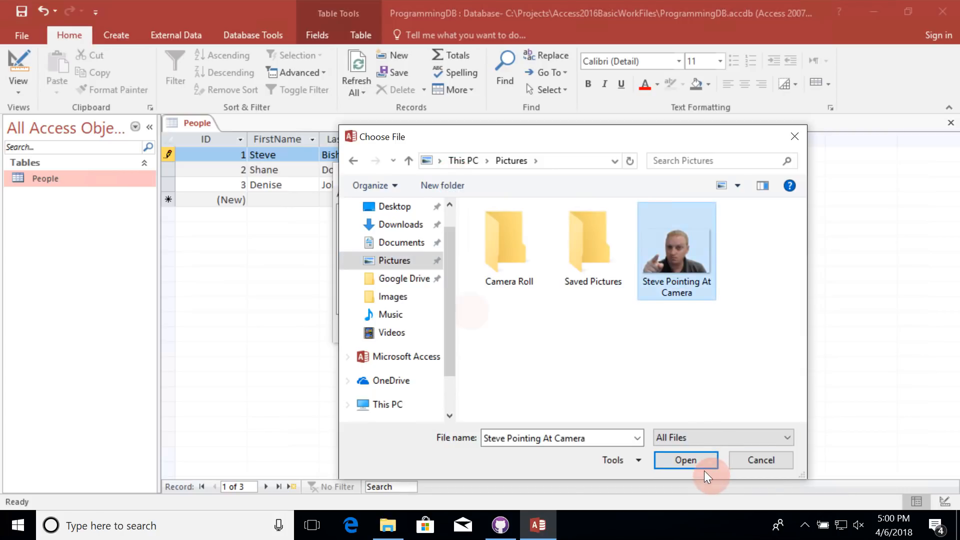
{"action": "left_click", "coordinate": [683, 460]}
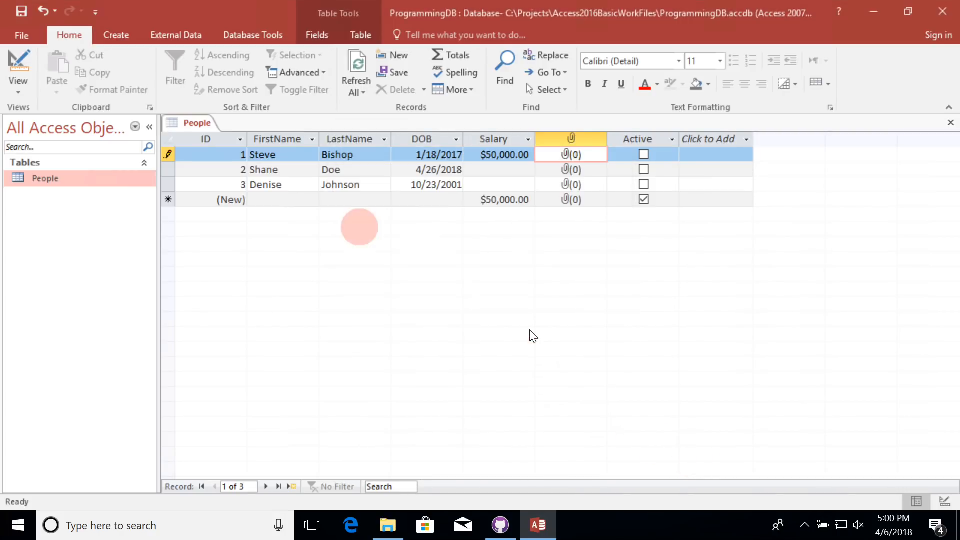
Tick the Active checkbox for all three people
{"action": "left_click", "coordinate": [642, 154]}
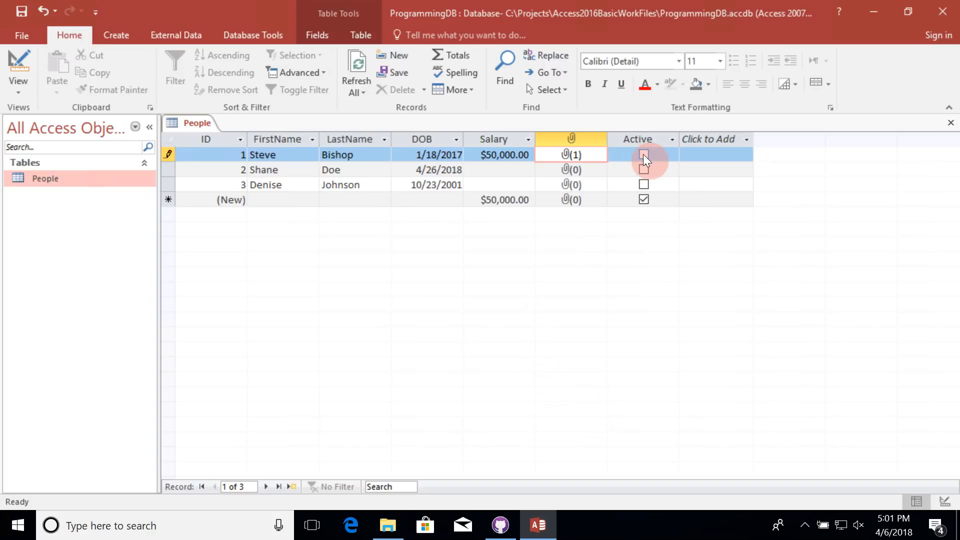
{"action": "left_click", "coordinate": [642, 154]}
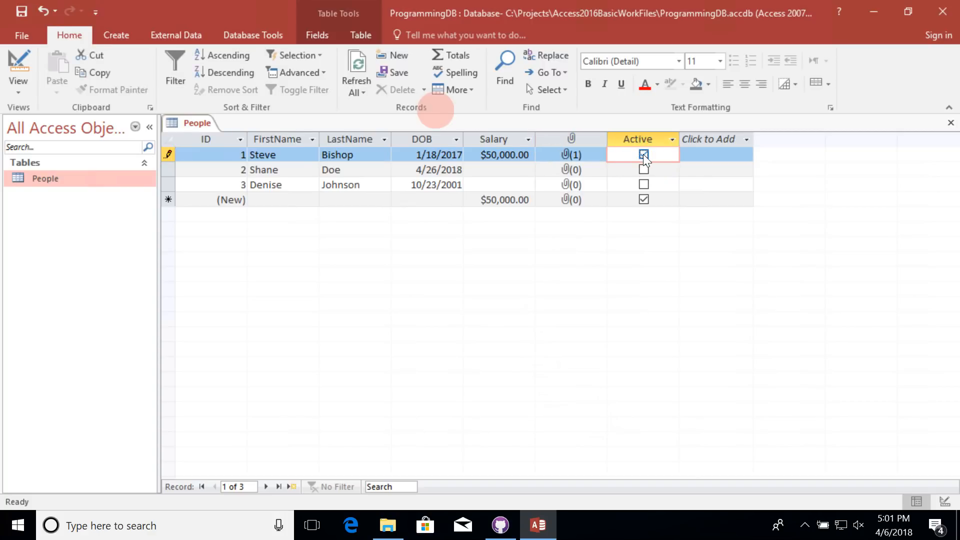
{"action": "left_click", "coordinate": [643, 170]}
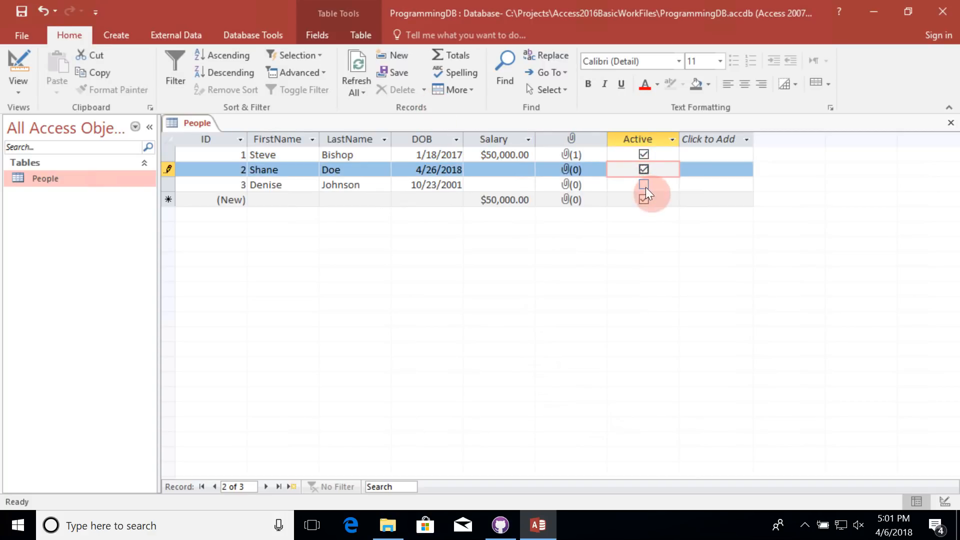
{"action": "left_click", "coordinate": [642, 184]}
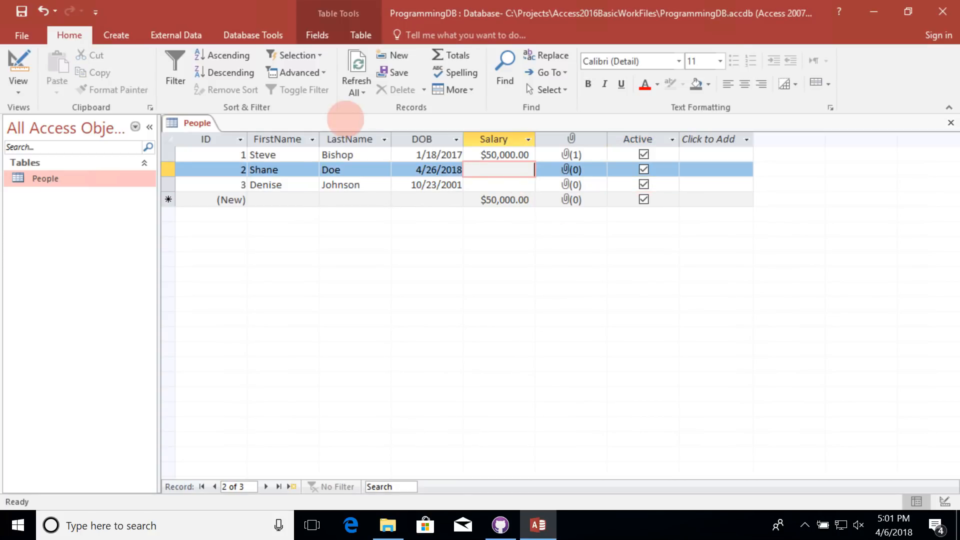
Give records 2 and 3 salaries of 75000 and 85000
{"action": "type", "text": "750000.00"}
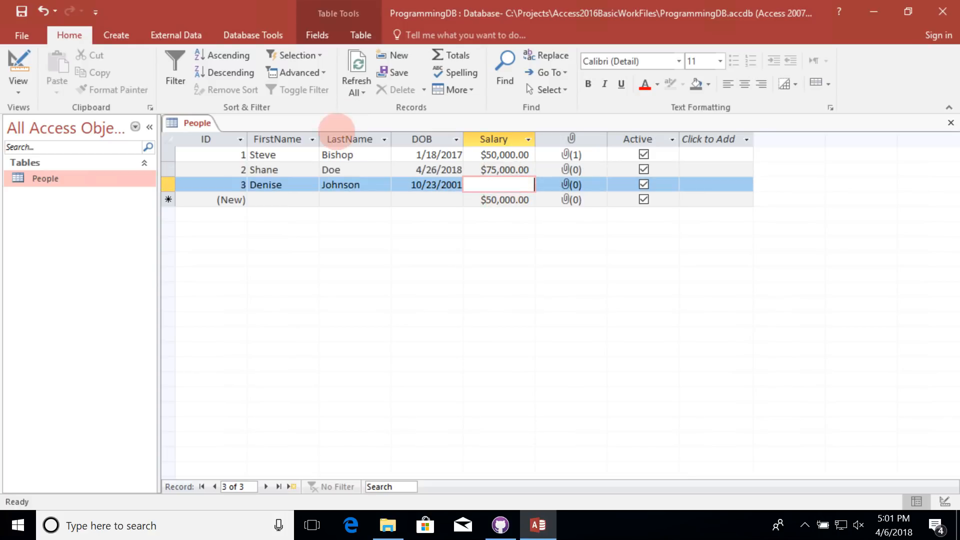
{"action": "type", "text": "850000.00"}
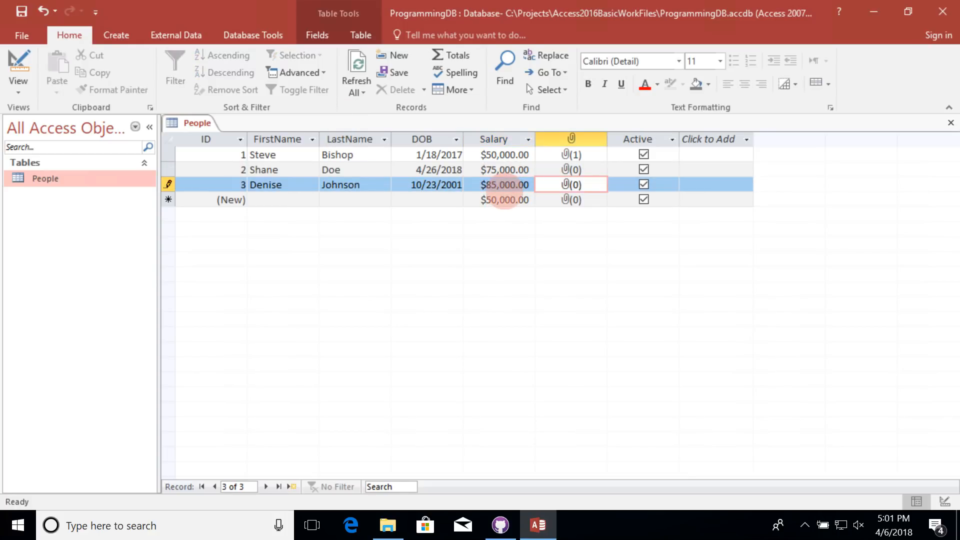